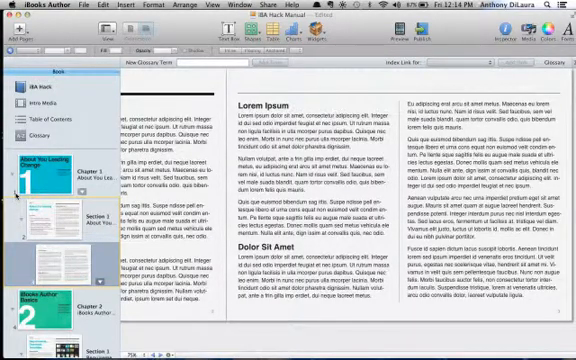
Insert a new untitled Chapter 3 with a chosen layout at the end of the manual.
scroll(down, 3)
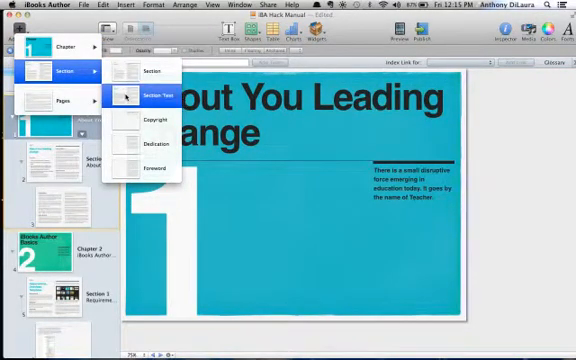
click(158, 96)
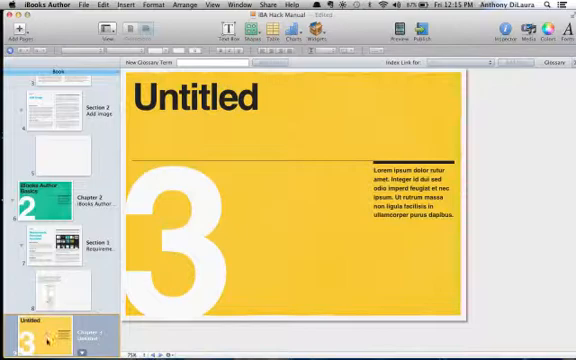
Replace the placeholder chapter title with 'Adding Content'.
double_click(196, 96)
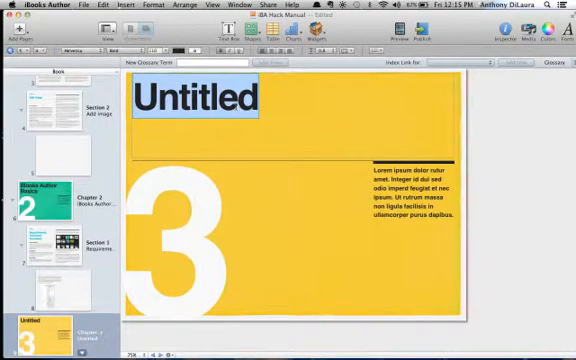
text(Adding Content)
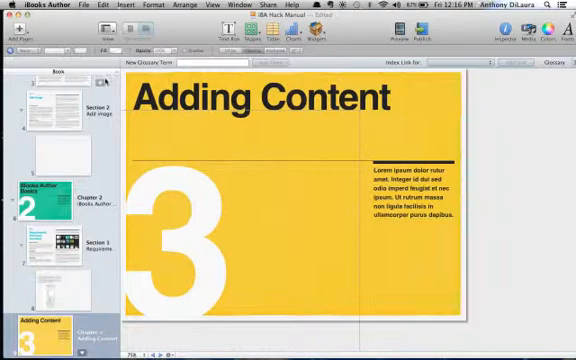
Add an untitled Section 1 under the Adding Content chapter and view its page.
click(30, 44)
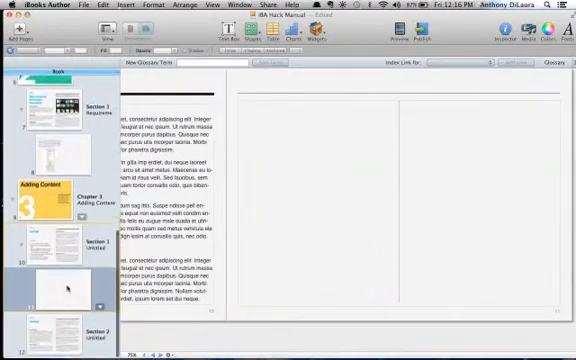
click(50, 300)
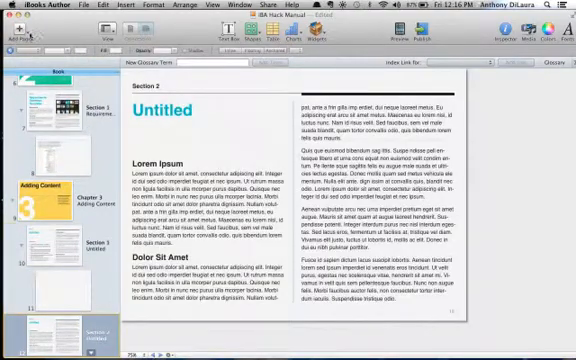